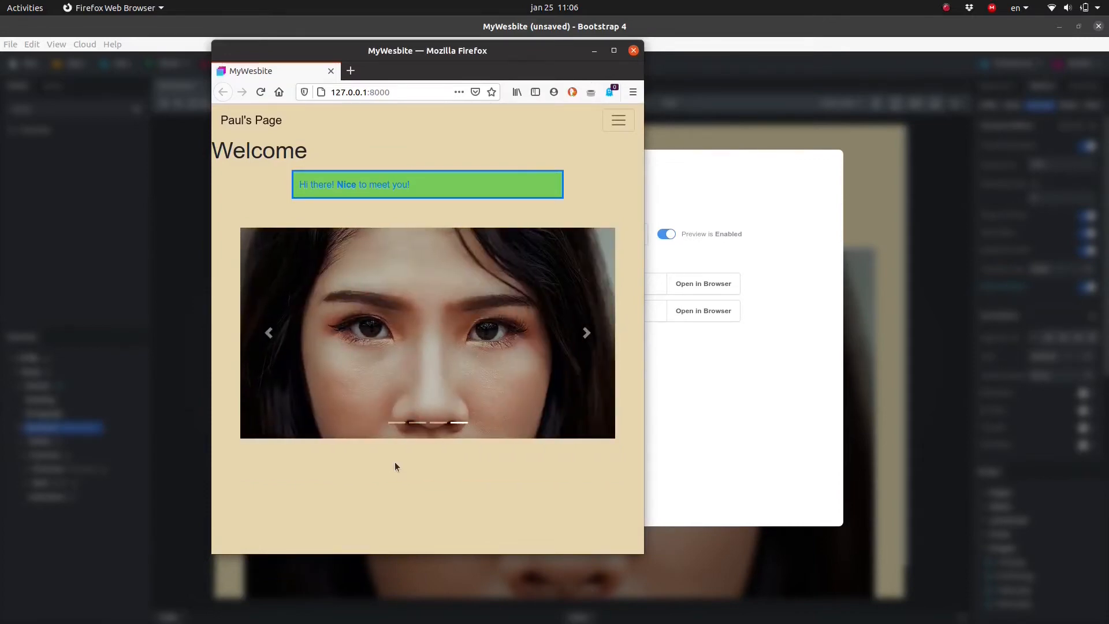
- Search components for 'carousel' and place a Carousel below the greeting paragraph
click(633, 50)
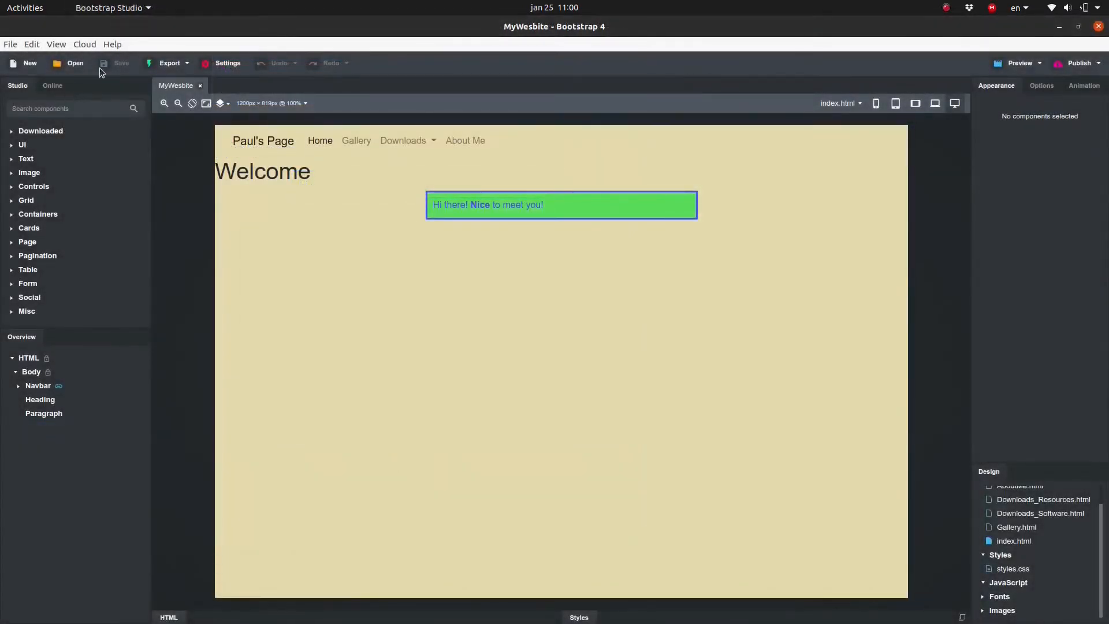
text(carousel)
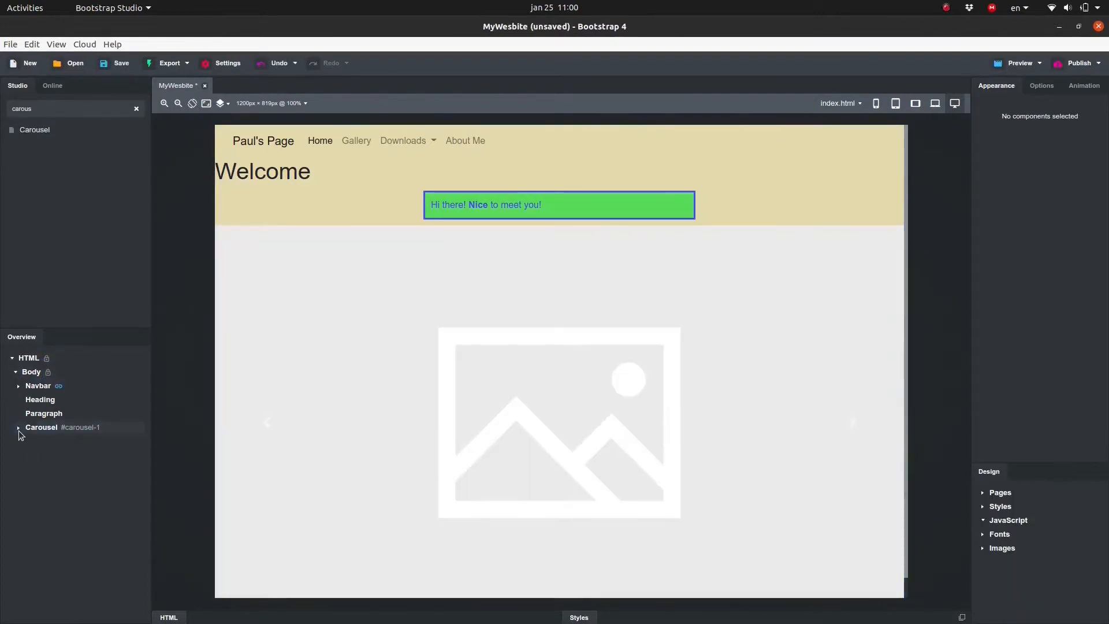
- Expand the Carousel and its Slides in the Overview and select the first slide
click(19, 427)
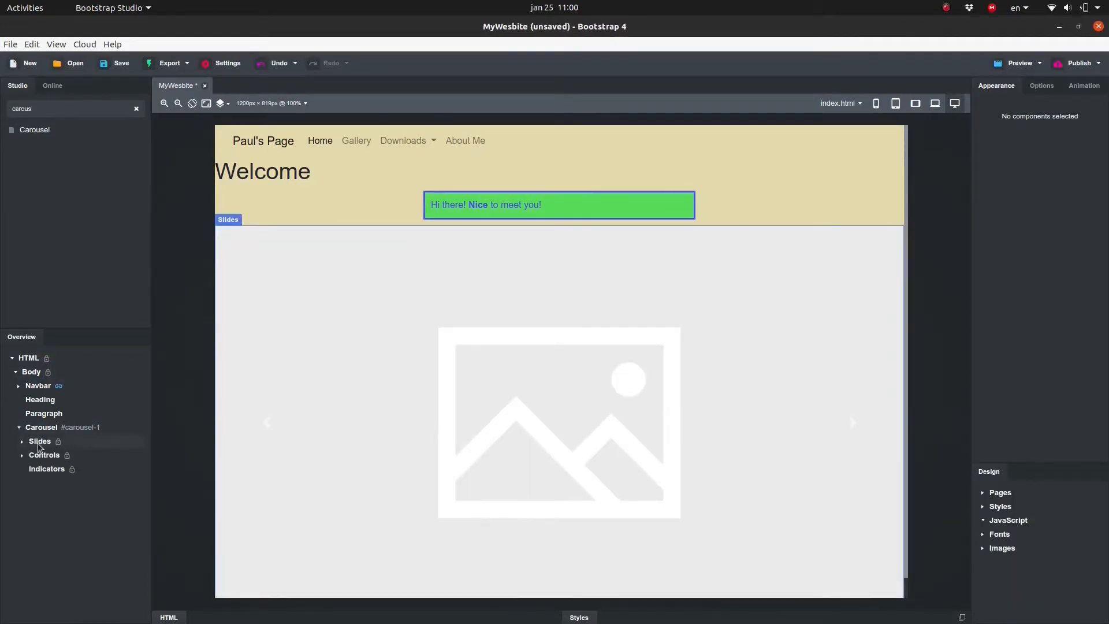
click(39, 441)
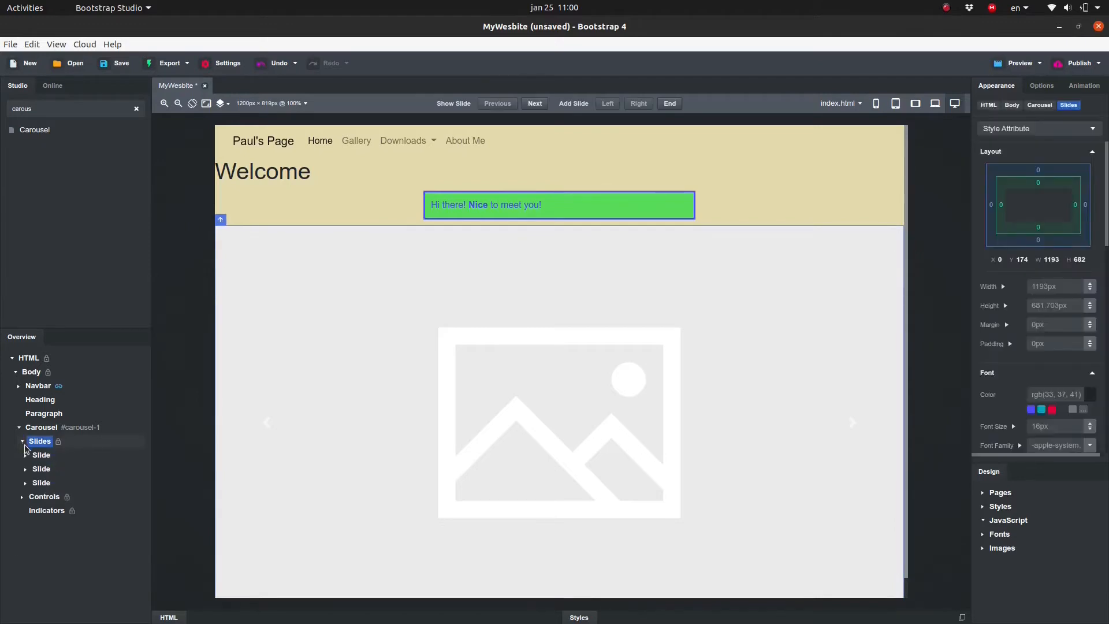
click(41, 455)
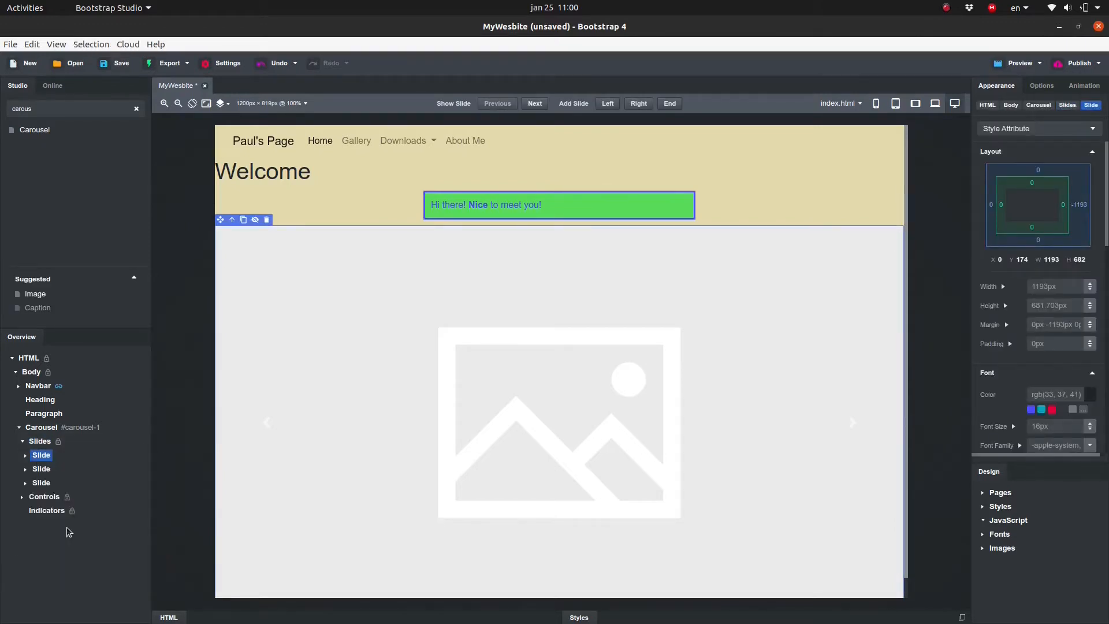
right_click(41, 454)
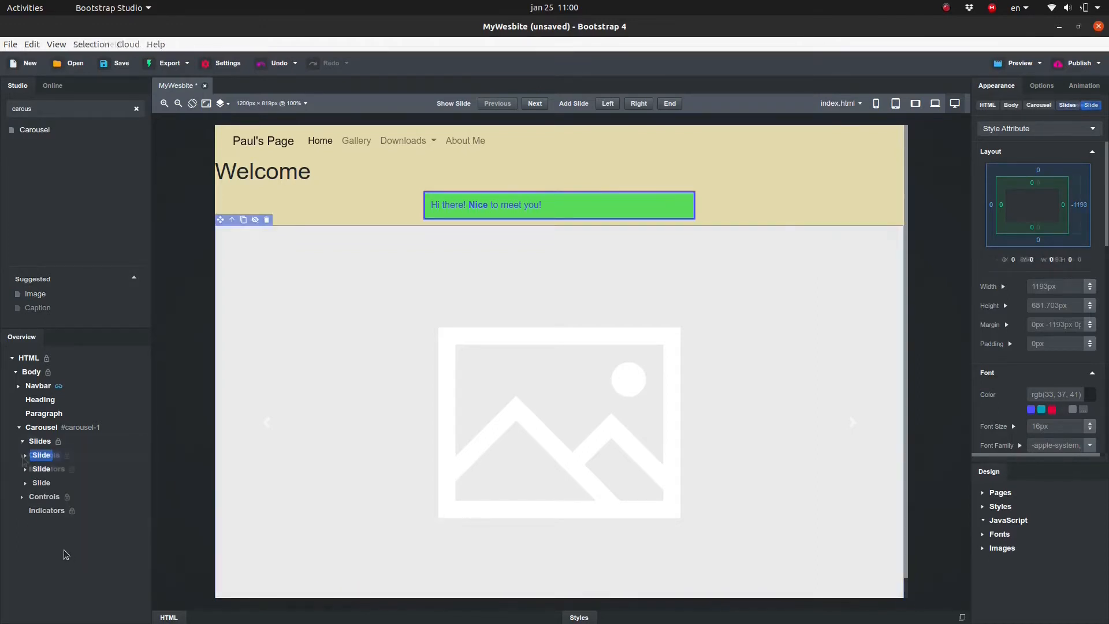
- Expand the carousel's previous/next controls and select the next-slide control
click(44, 454)
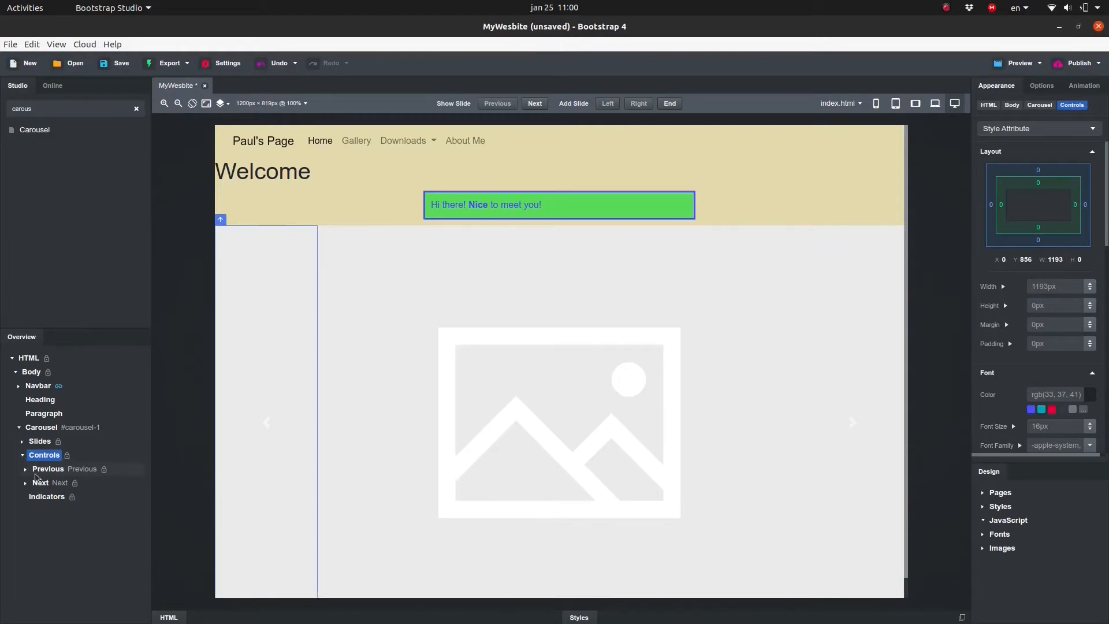
click(40, 483)
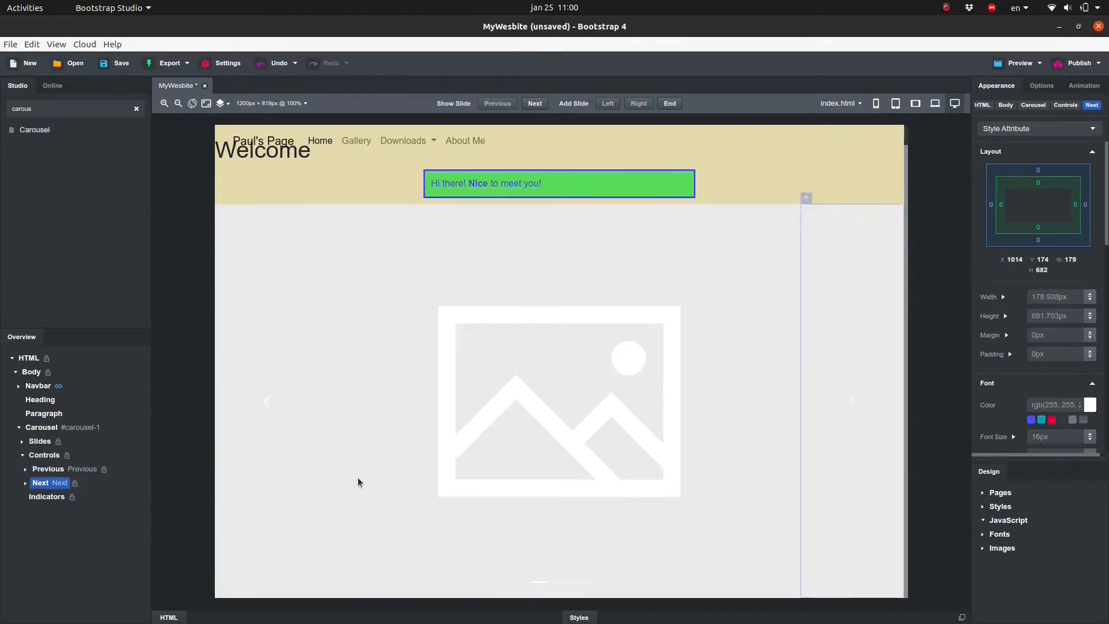
click(46, 496)
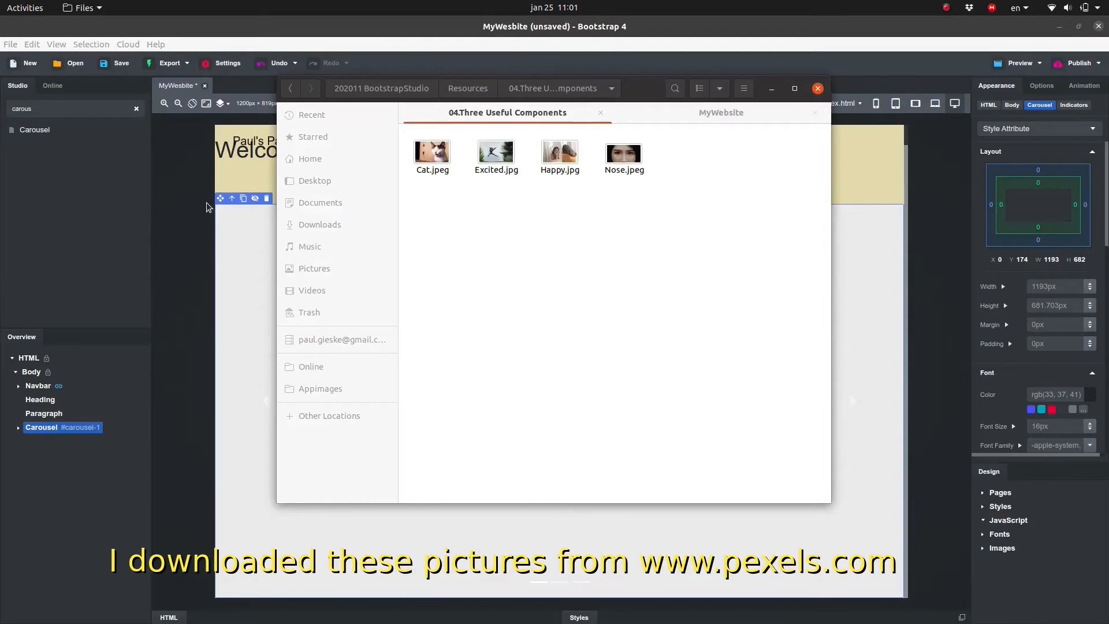
- Import Cat.jpeg, Excited.jpg, Happy.jpg and Nose.jpeg, then expand the carousel's slides
click(432, 152)
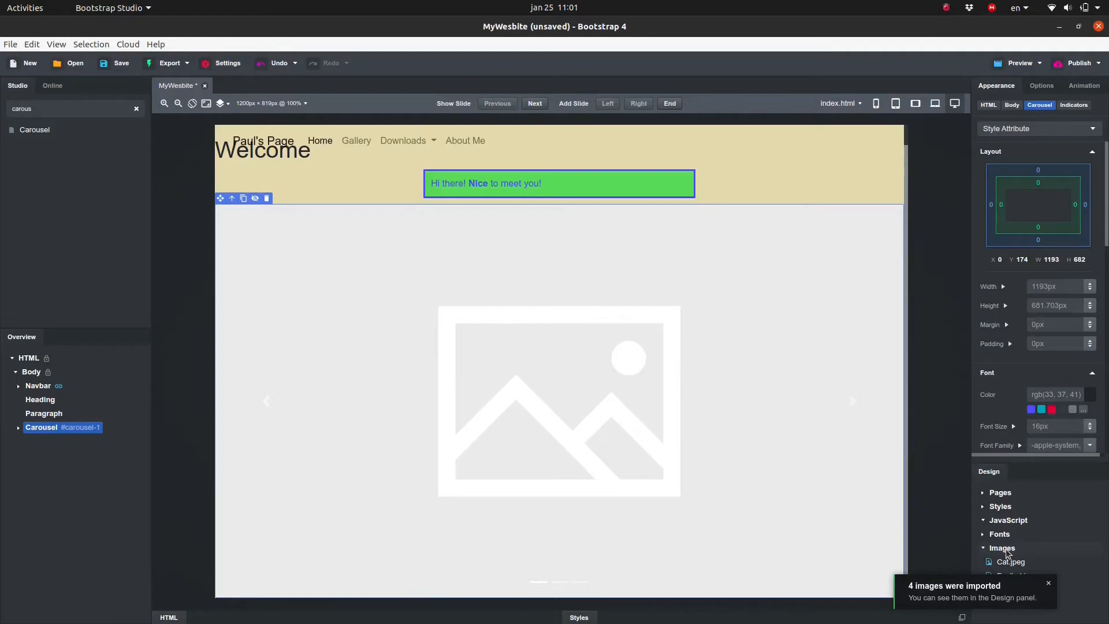
click(18, 426)
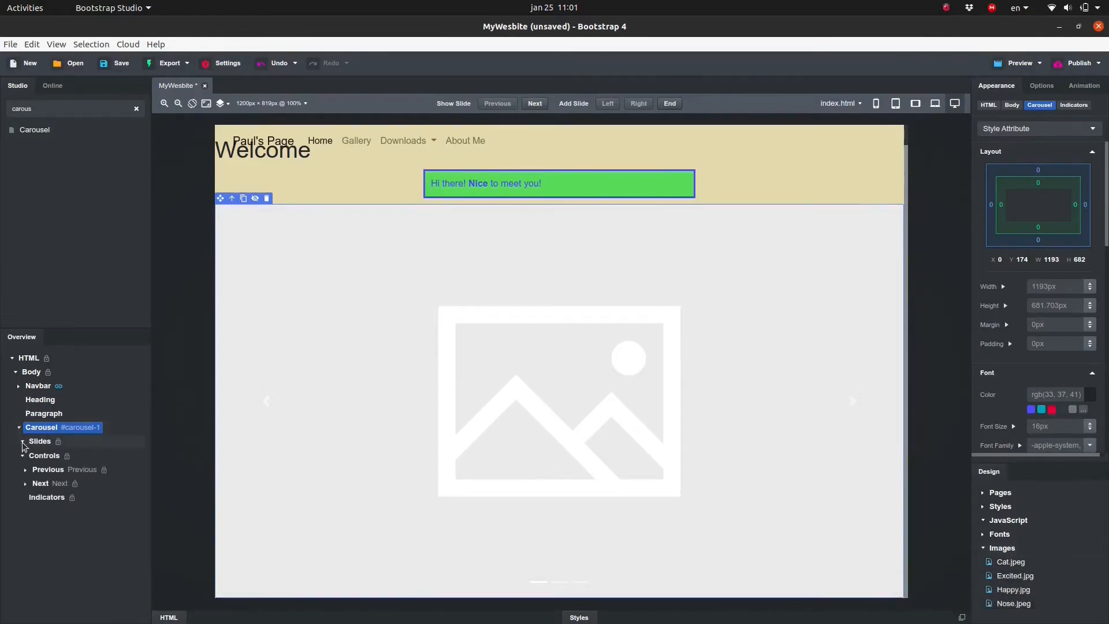
click(22, 440)
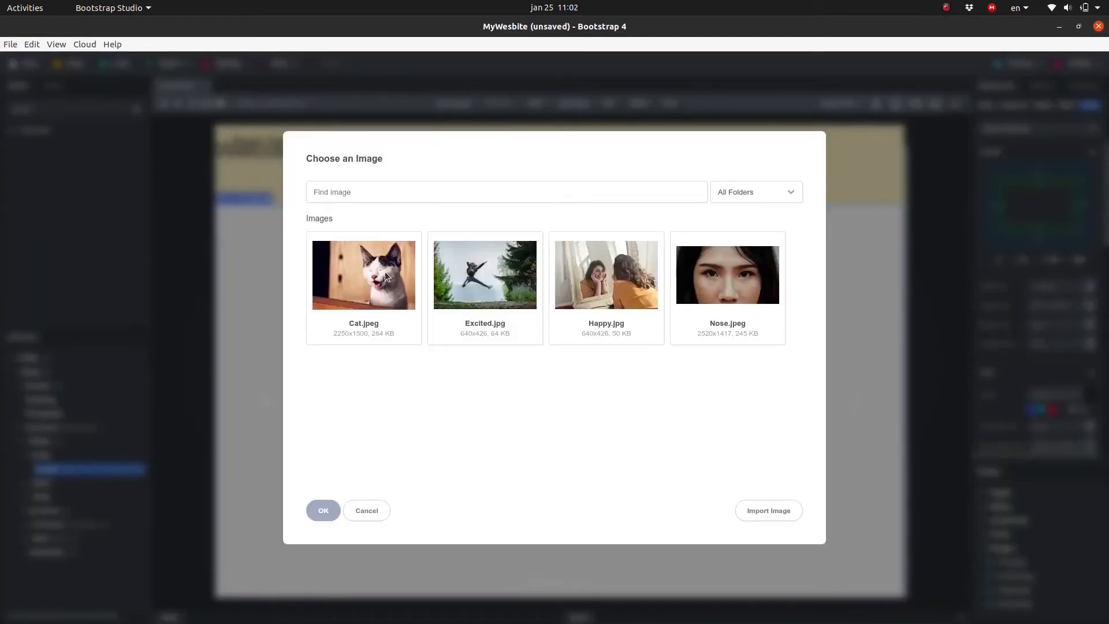
- Set the slide images to Cat.jpeg and Excited.jpg in Choose an Image
click(363, 275)
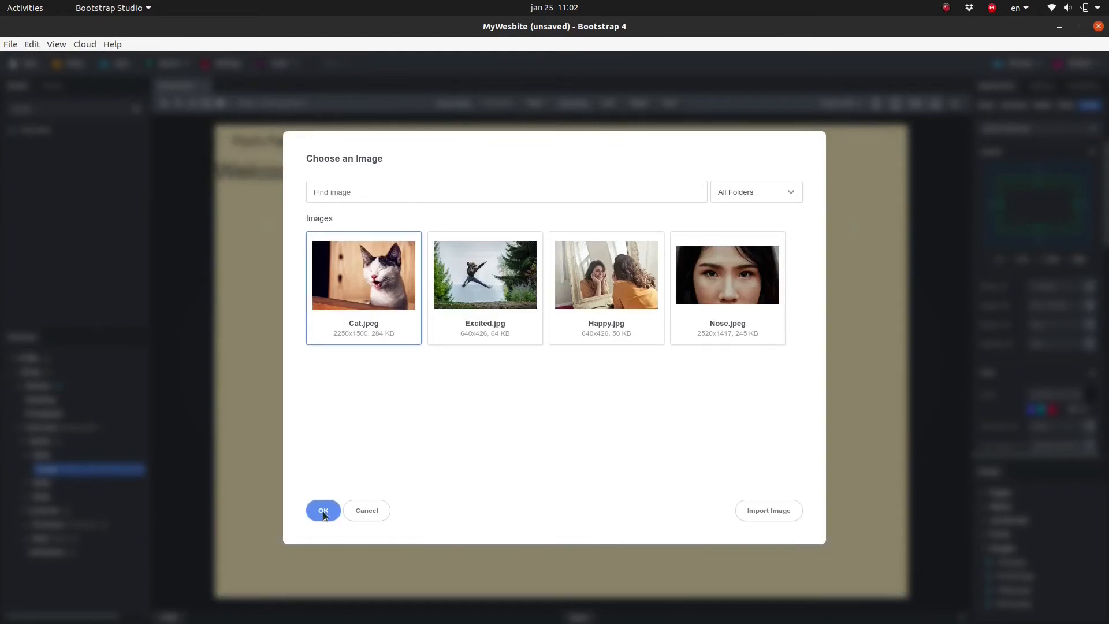
click(322, 510)
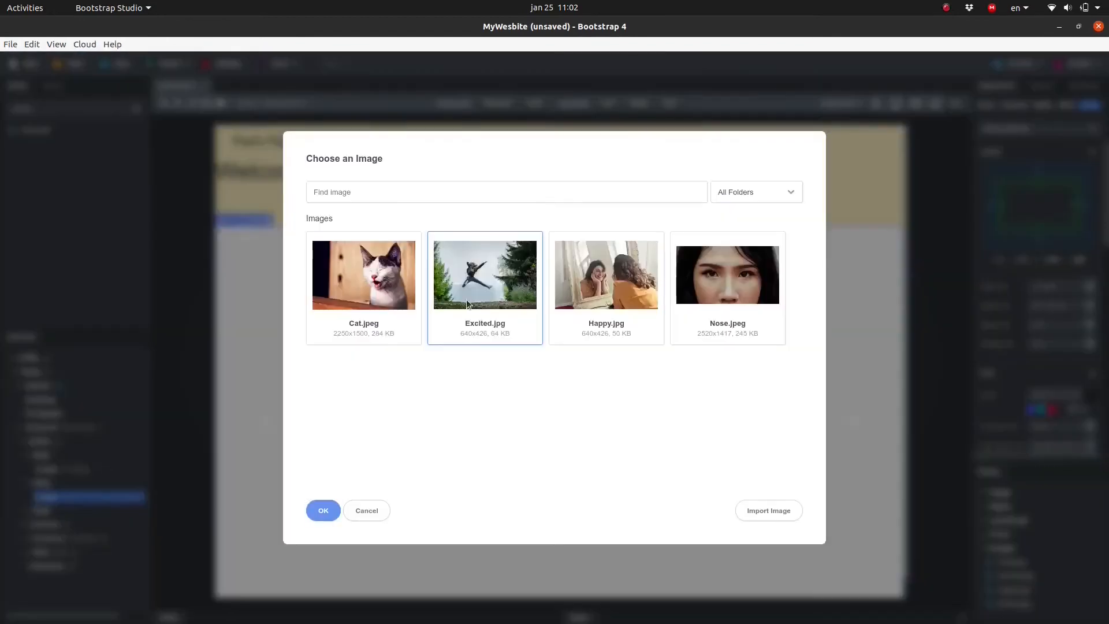
click(605, 275)
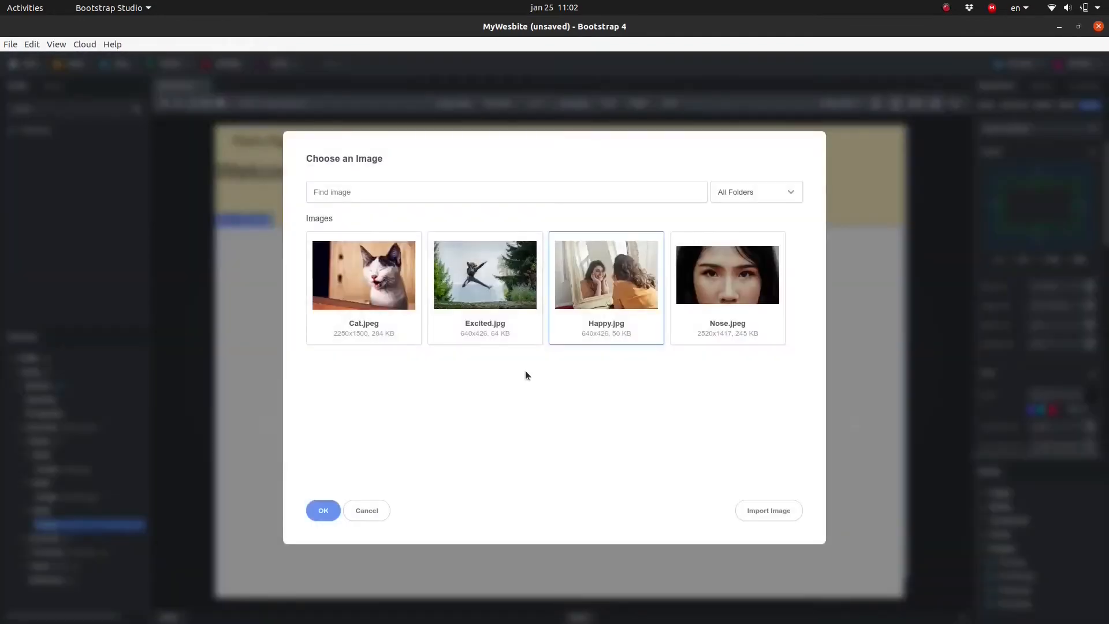
click(322, 510)
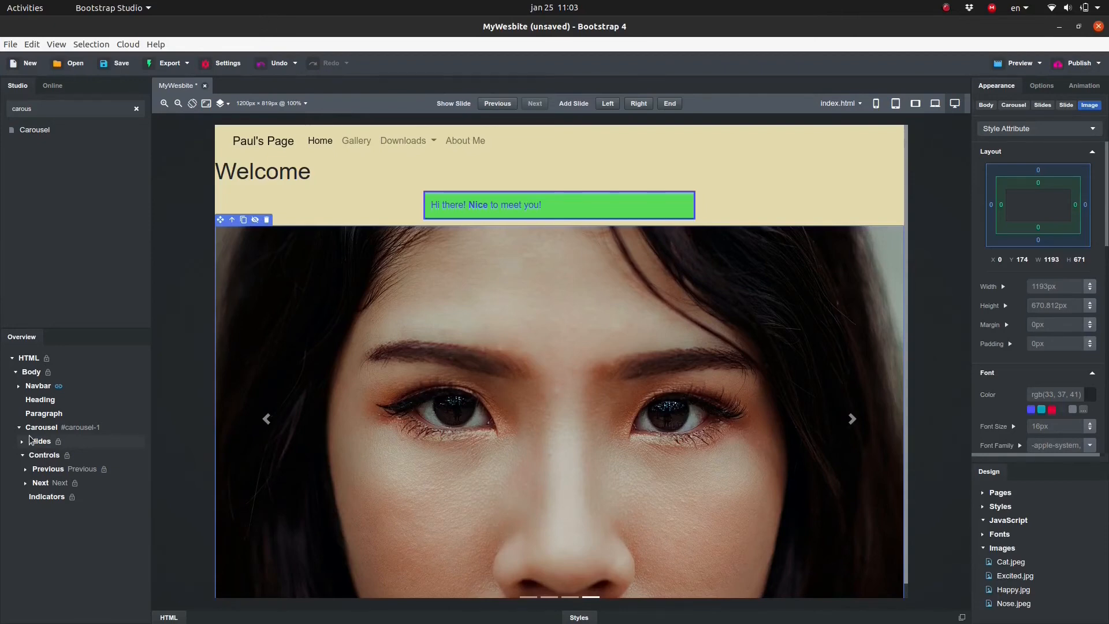
- Select the Carousel and give it a 50px margin on every side
click(41, 426)
text(50)
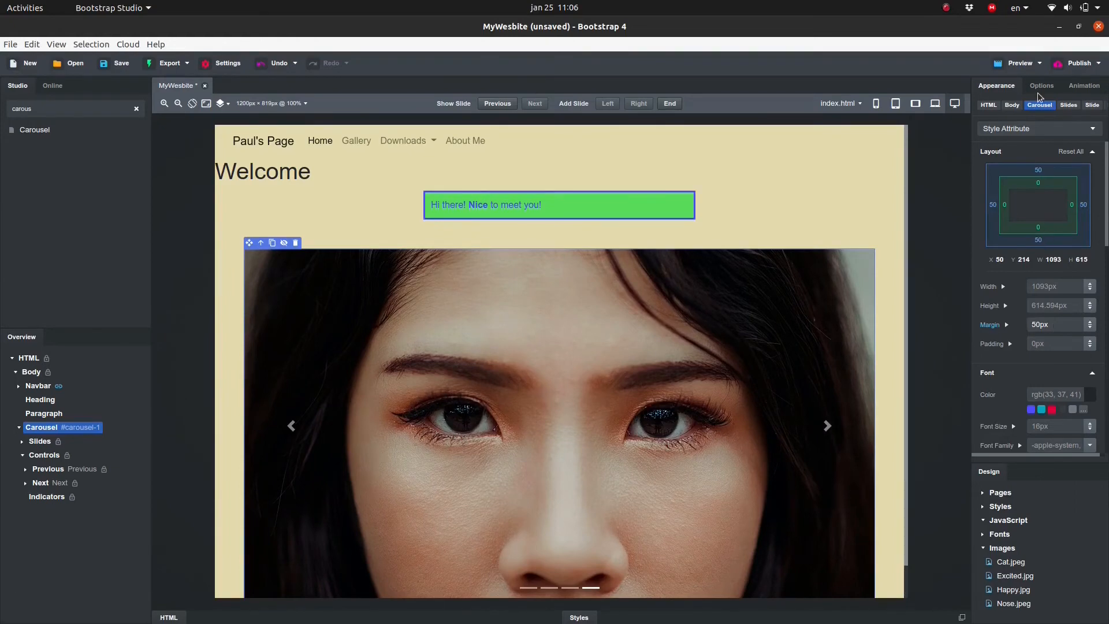
click(1041, 86)
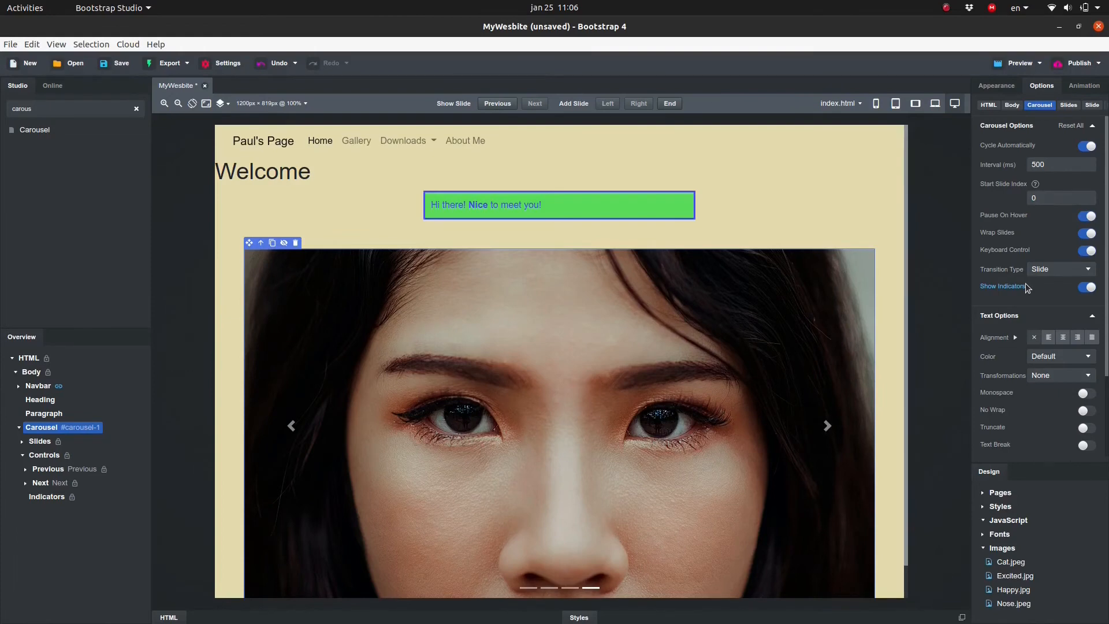
mouse_move(972, 76)
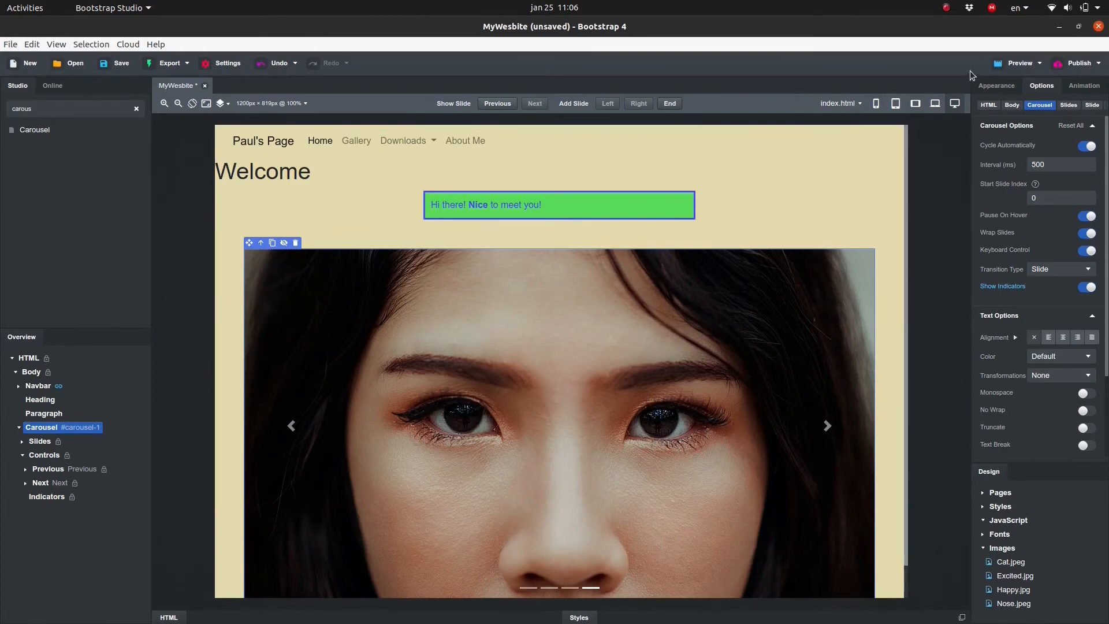
- Launch the page preview in Firefox
click(227, 63)
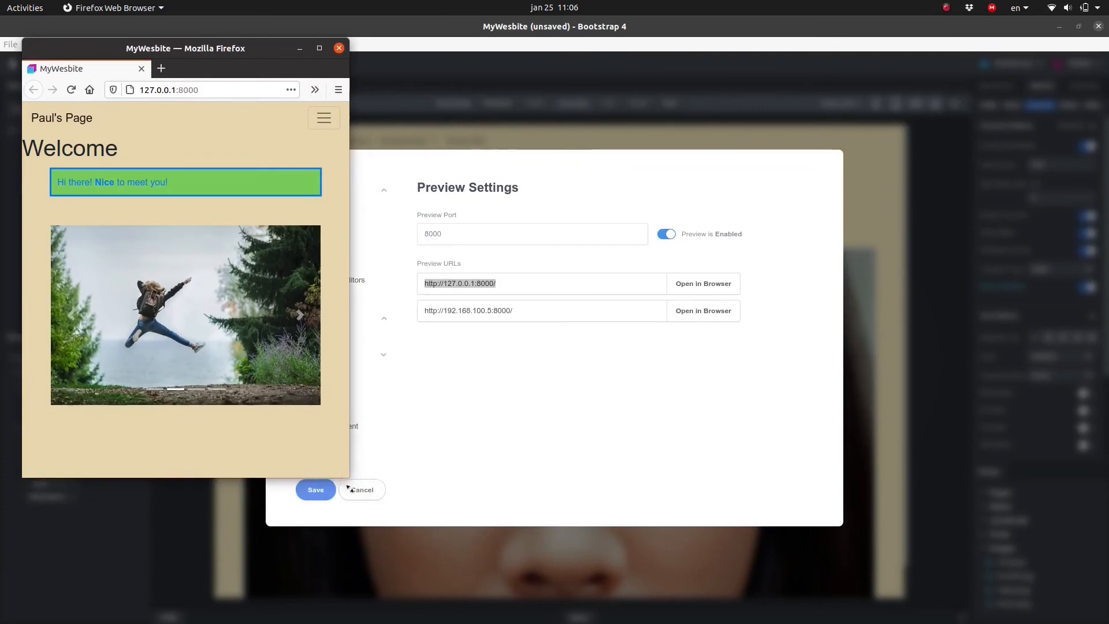
mouse_move(381, 521)
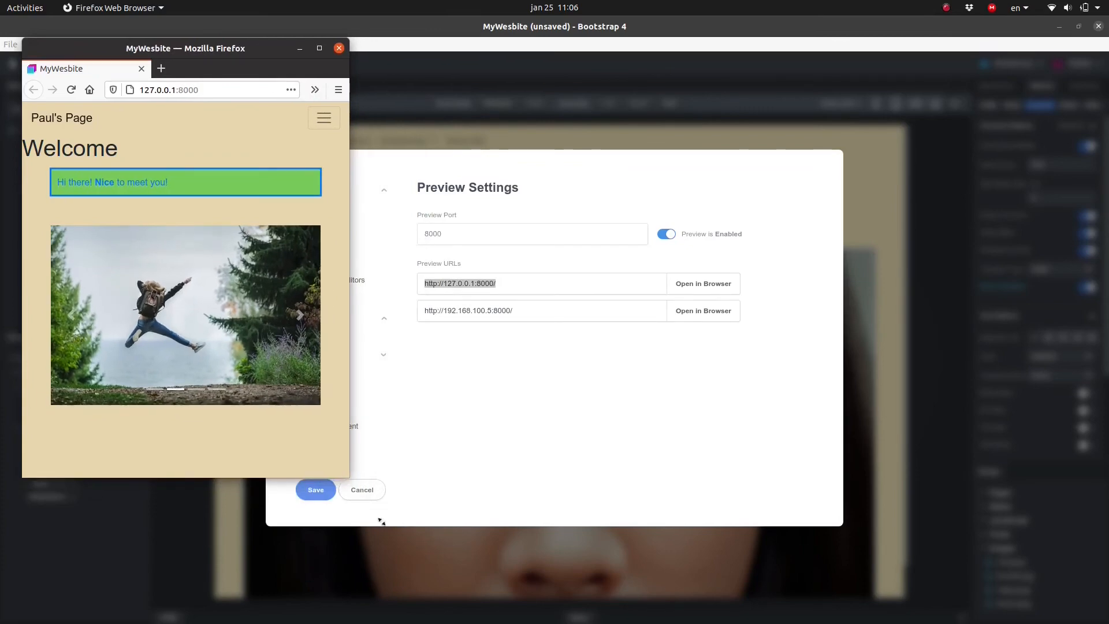